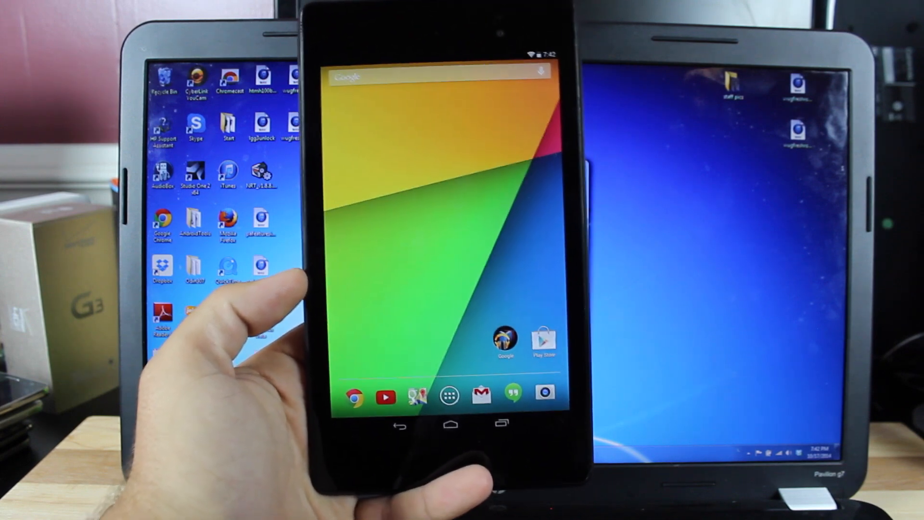
Open the tablet's Settings > About tablet to check that Developer options are already enabled.
click(448, 396)
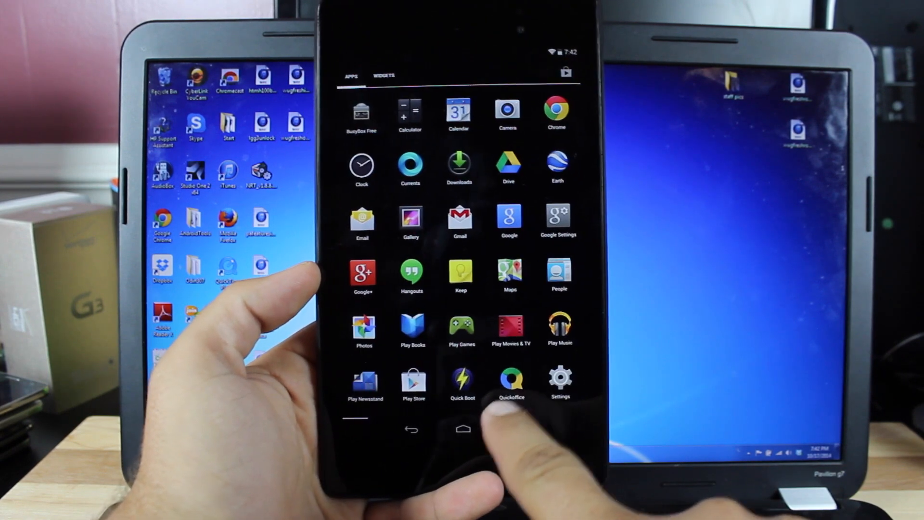
click(560, 380)
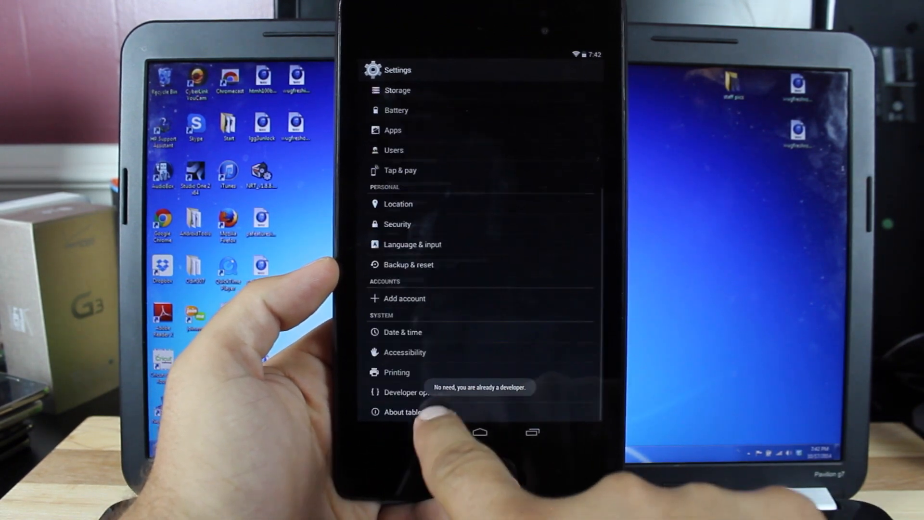
click(409, 392)
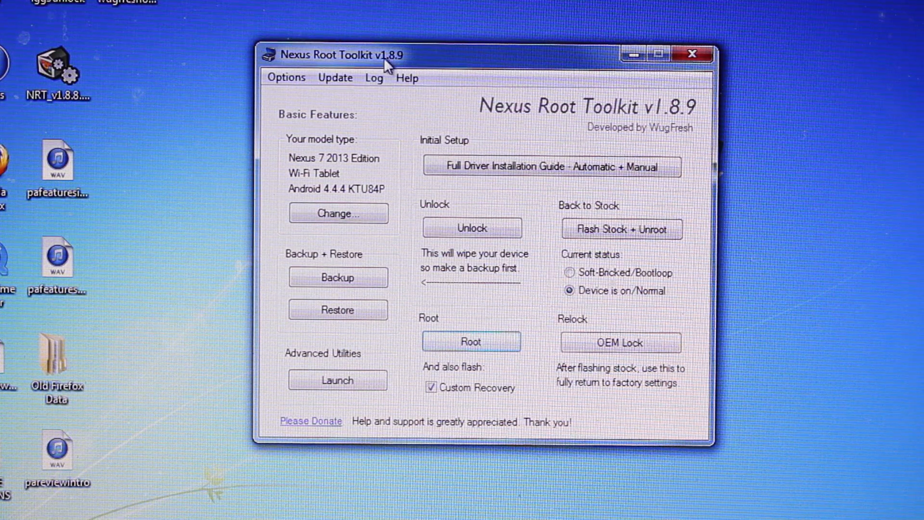
mouse_move(529, 89)
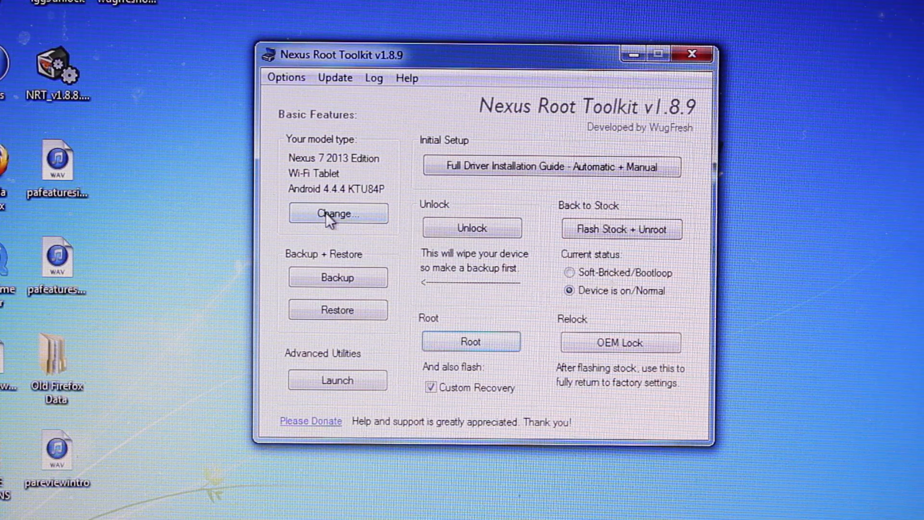
Set the model to Nexus 7 2013 Wi-Fi Tablet with build RAZOR-FLO Android 4.4.4 KTU84P.
click(338, 214)
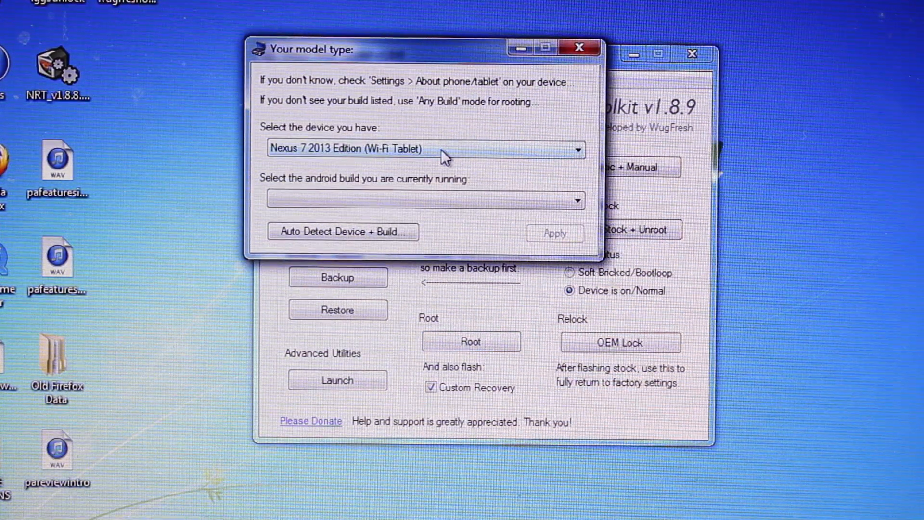
click(423, 148)
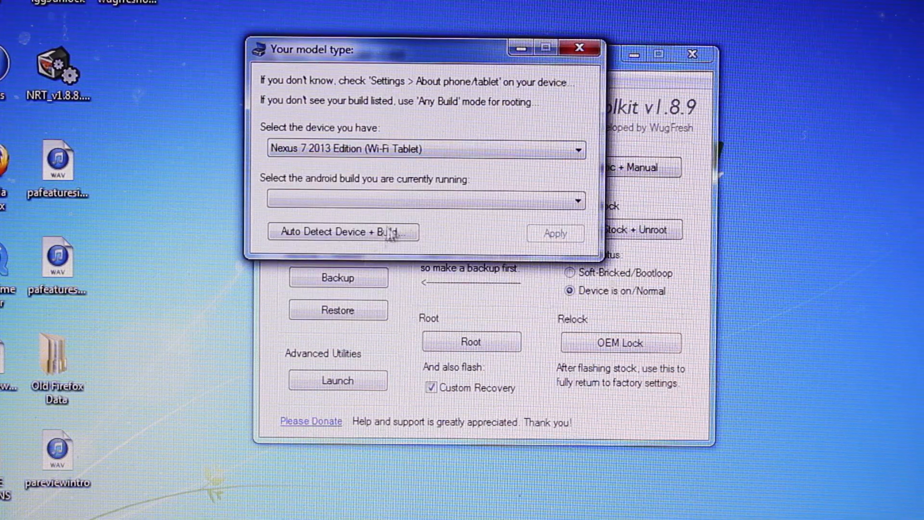
click(426, 199)
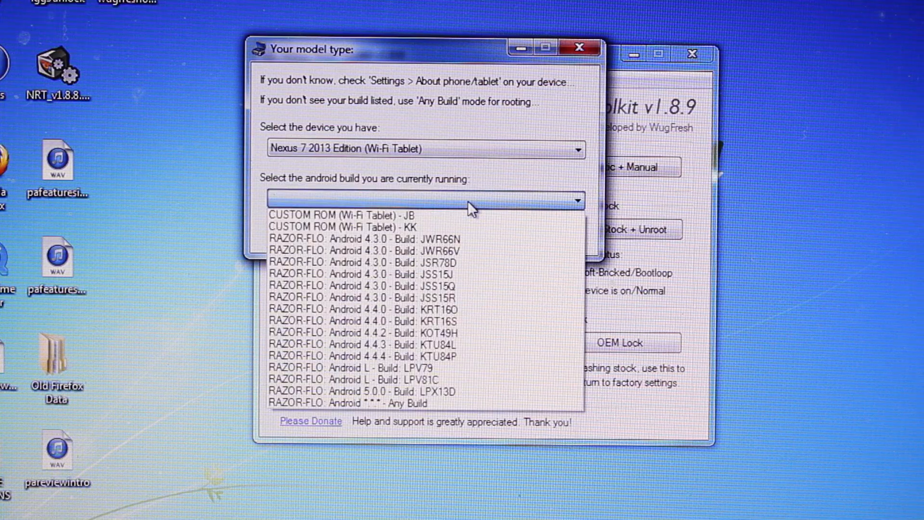
mouse_move(388, 356)
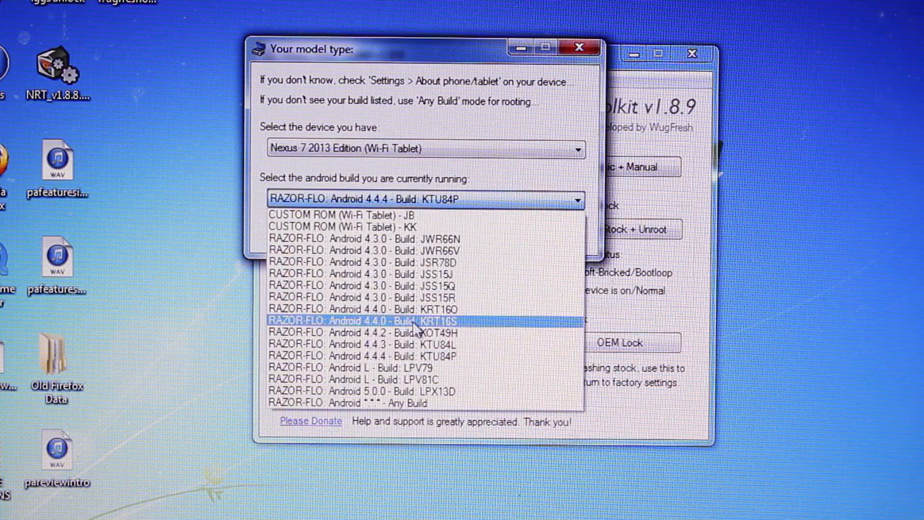
mouse_move(389, 356)
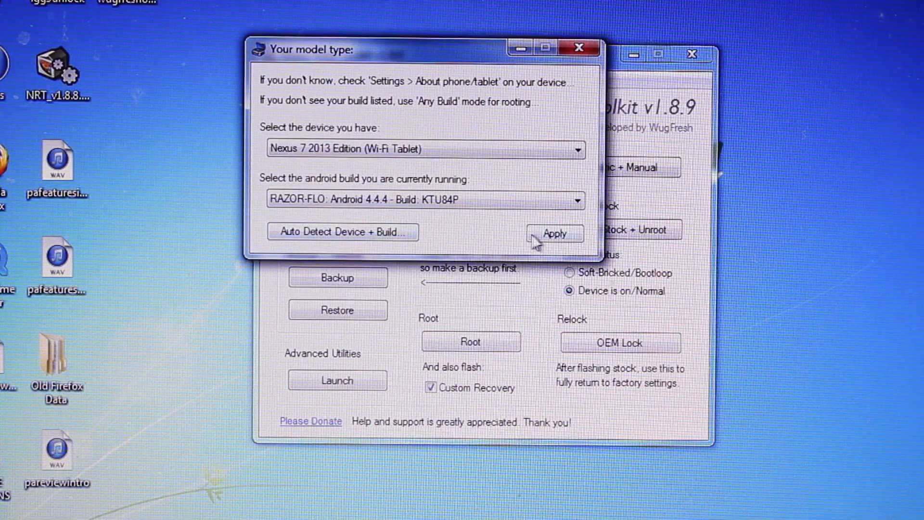
click(553, 233)
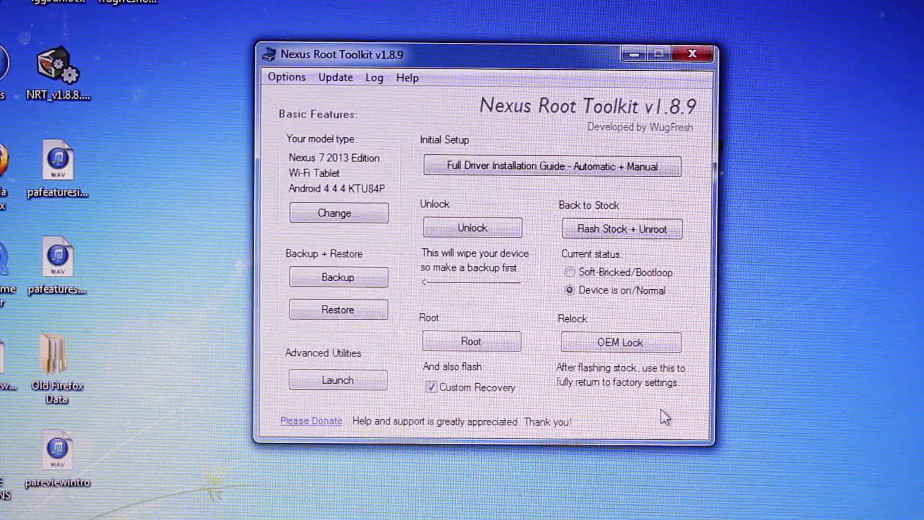
mouse_move(621, 229)
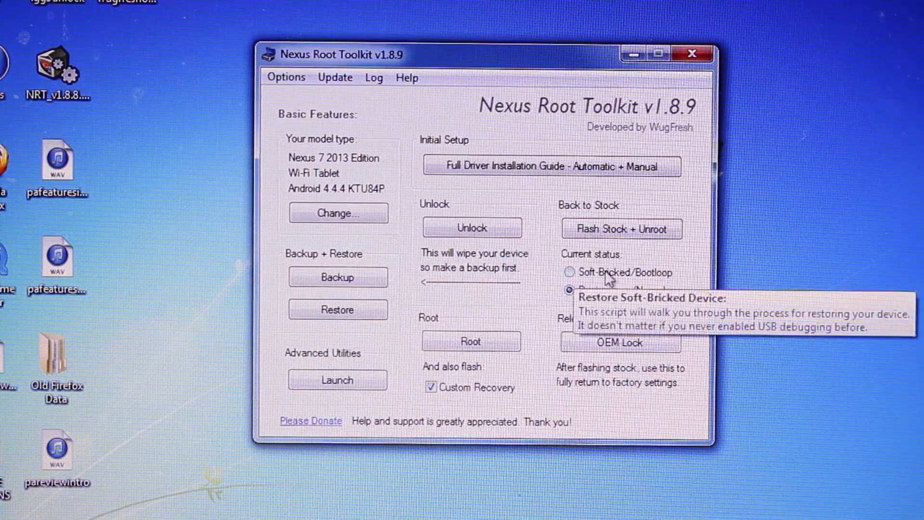
Start Flash Stock + Unroot with the device on/normal and accept the wipe warning.
click(622, 228)
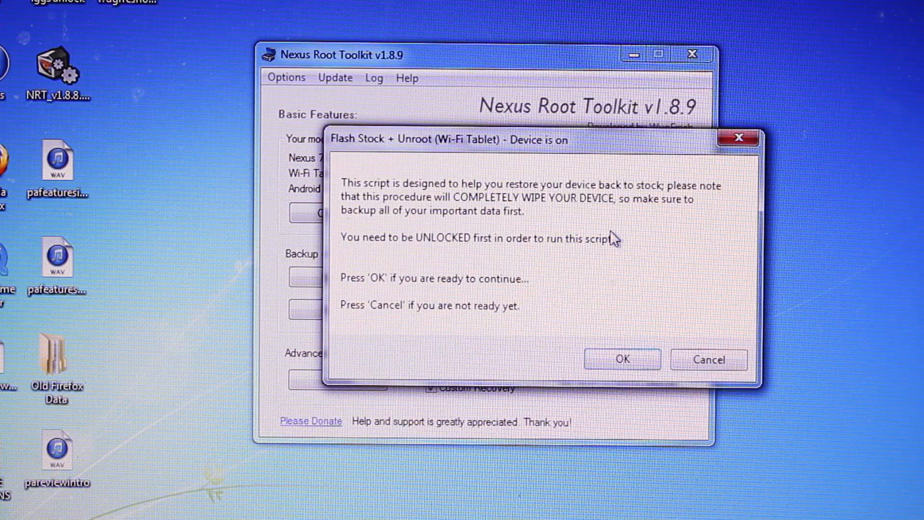
mouse_move(601, 258)
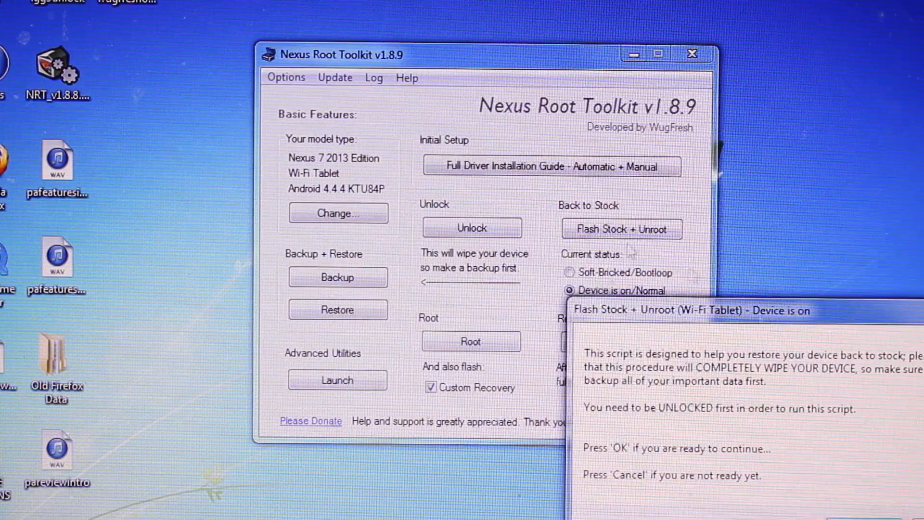
mouse_move(471, 228)
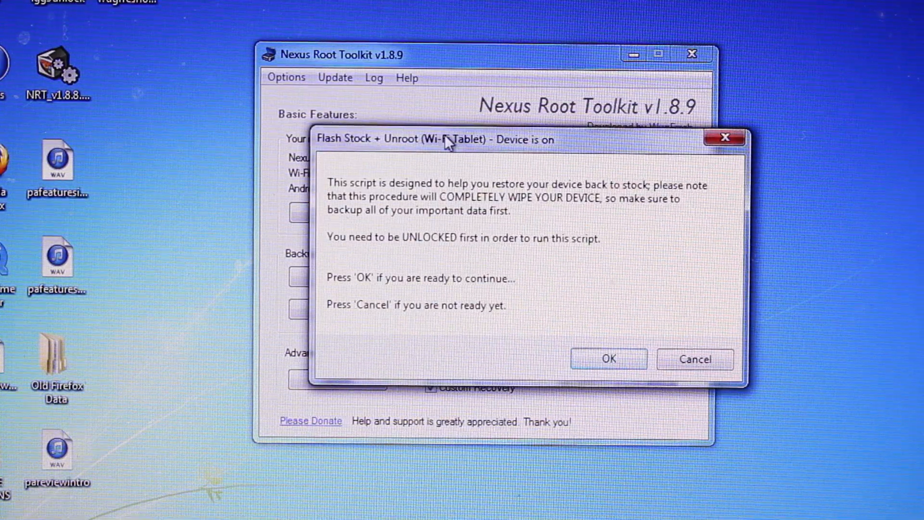
mouse_move(609, 360)
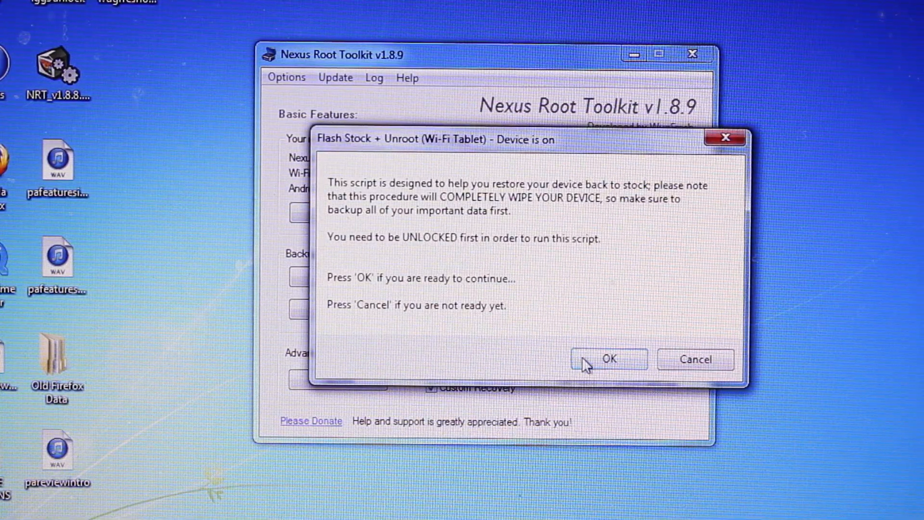
click(609, 359)
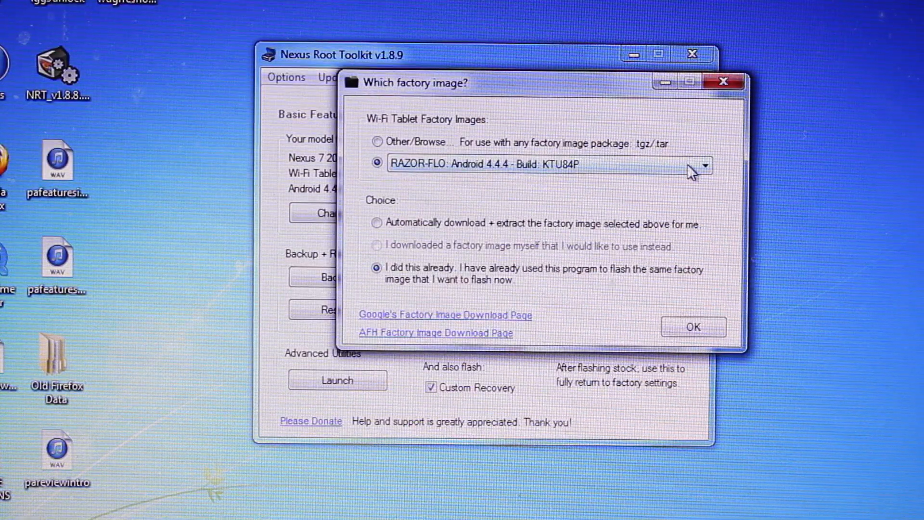
Choose factory image RAZOR-FLO Android 5.0.0 LPX13D with automatic download and extraction.
click(704, 164)
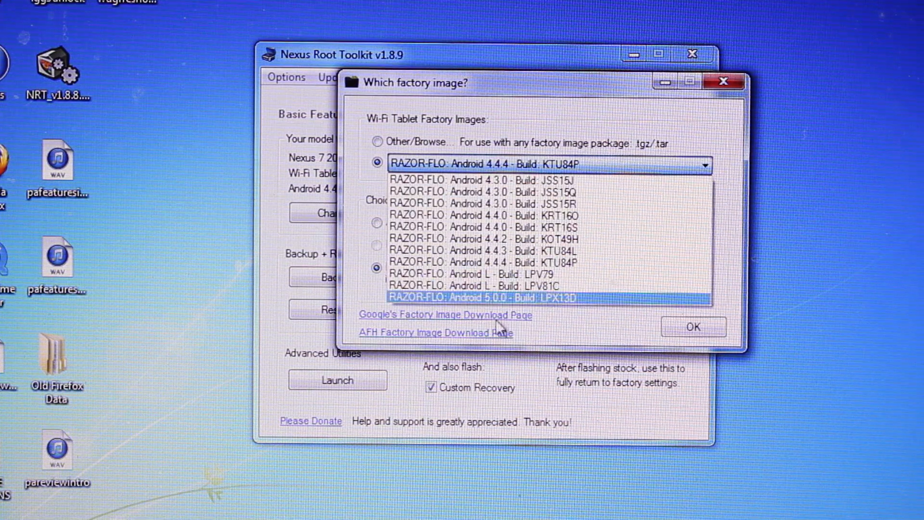
click(477, 297)
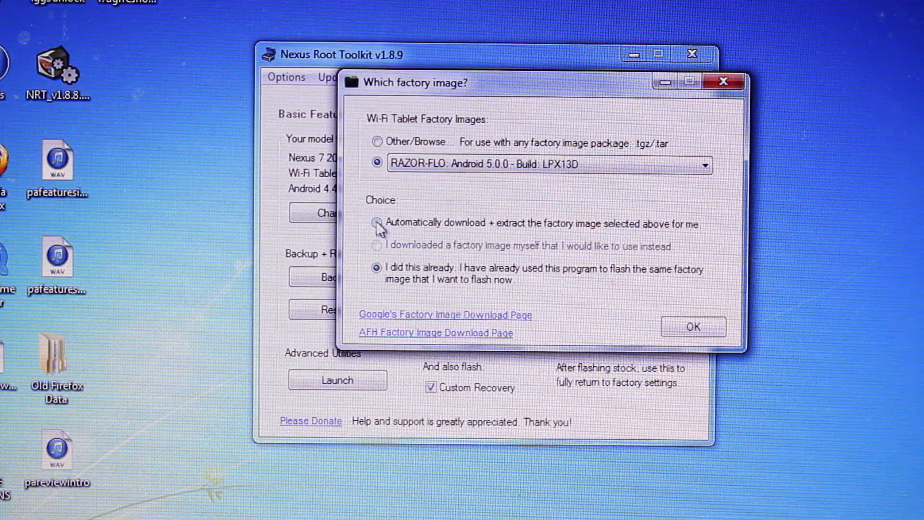
click(376, 224)
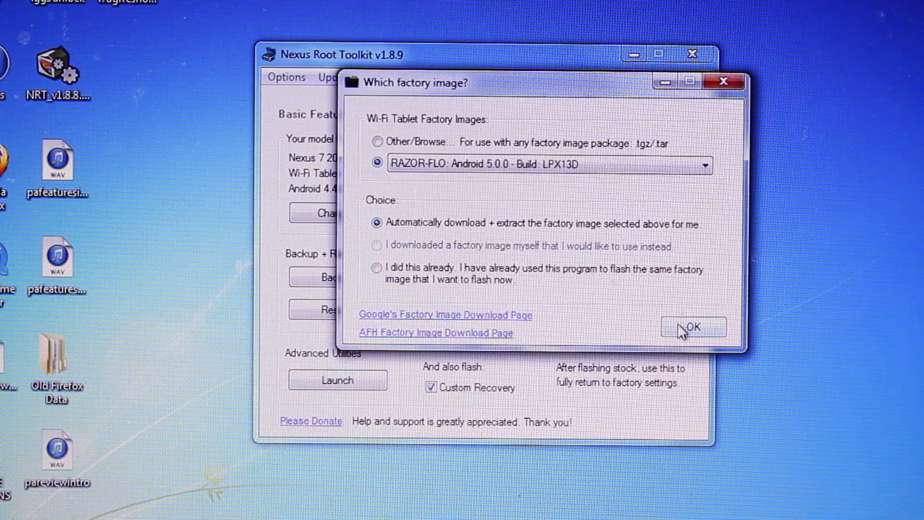
click(693, 328)
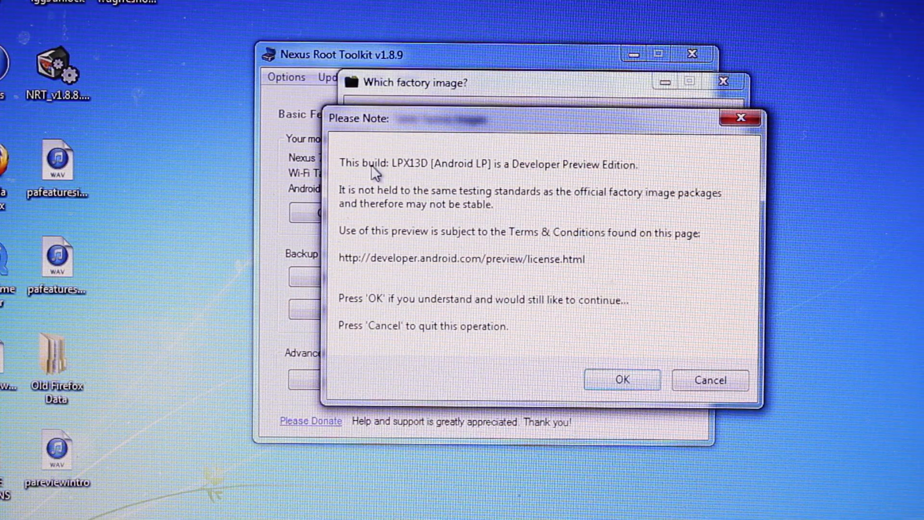
mouse_move(433, 177)
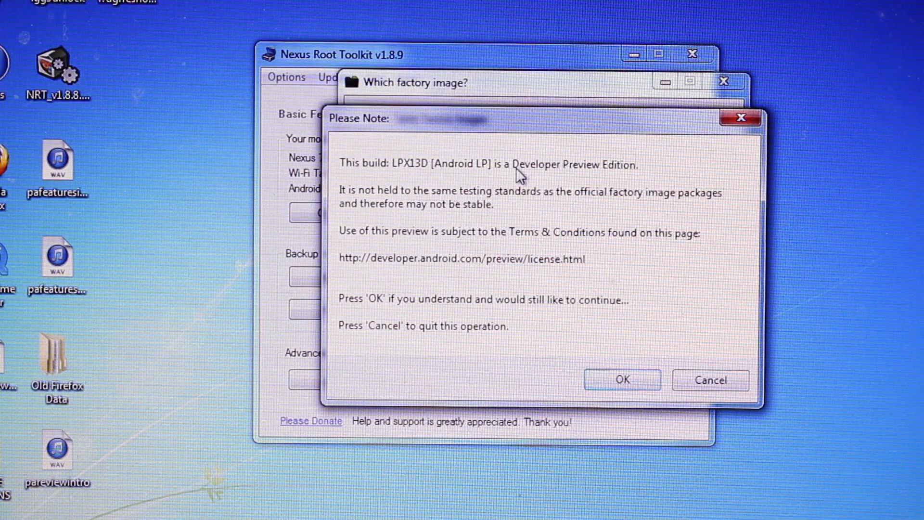
mouse_move(622, 241)
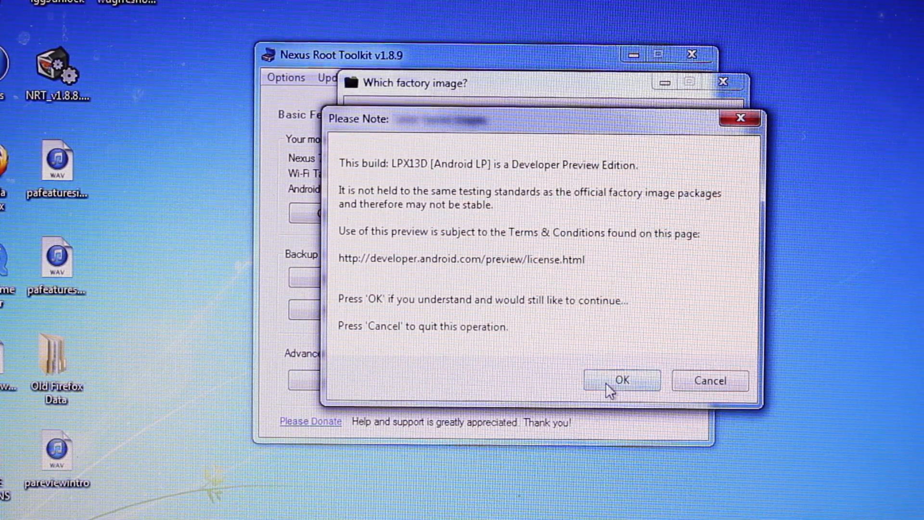
Accept the developer preview note so the LPX13D factory image begins downloading.
click(621, 380)
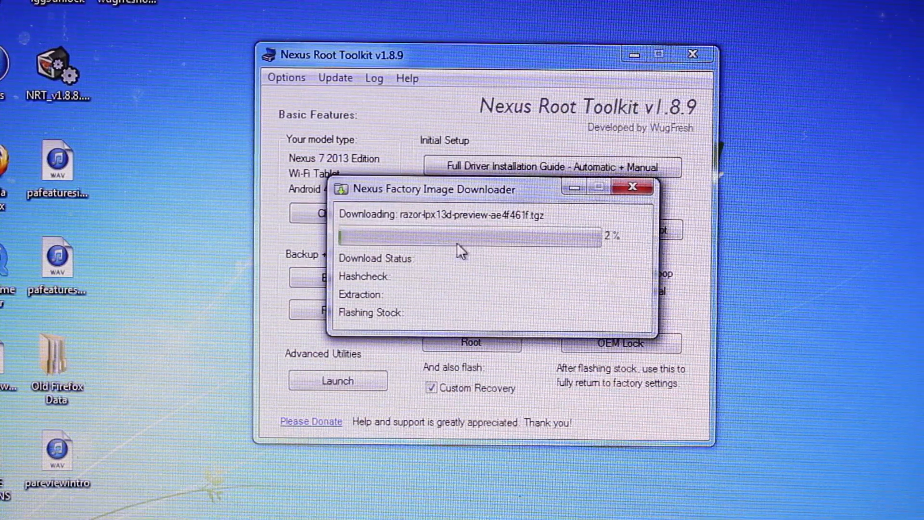
mouse_move(468, 274)
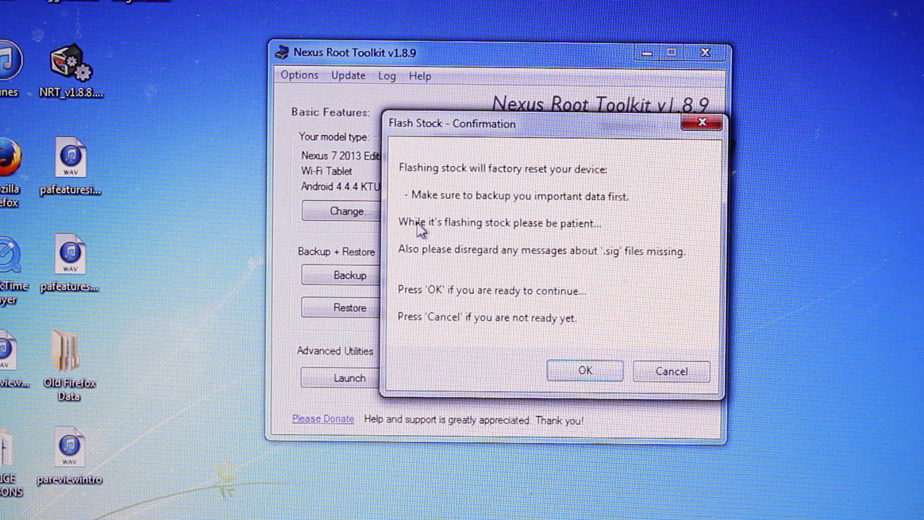
mouse_move(442, 306)
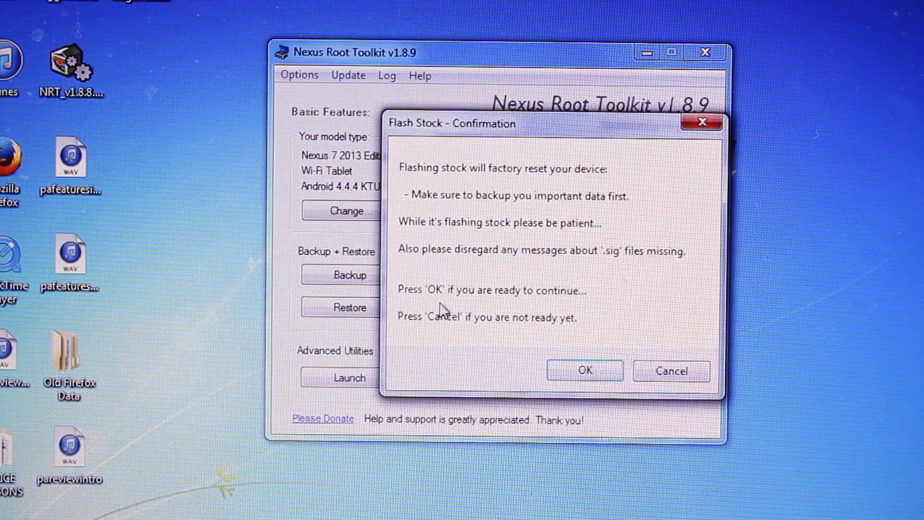
mouse_move(581, 284)
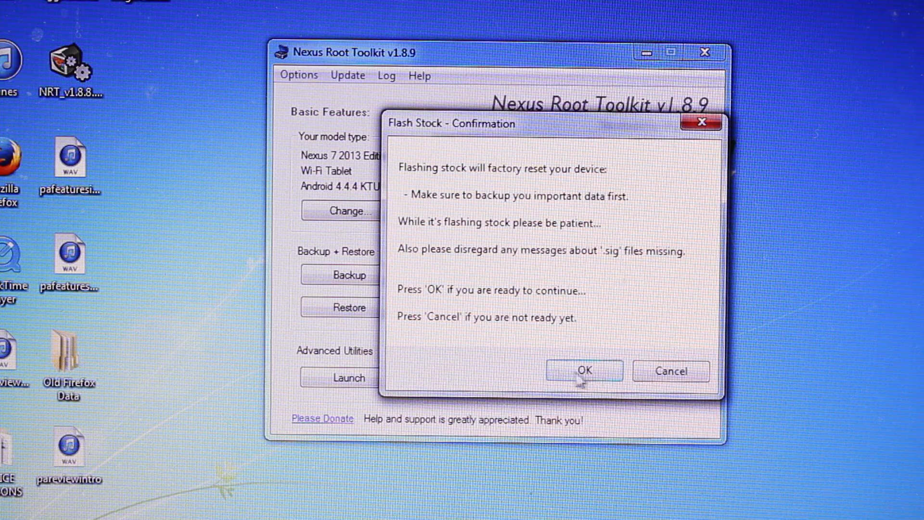
Confirm flashing stock despite the factory reset warning.
click(583, 370)
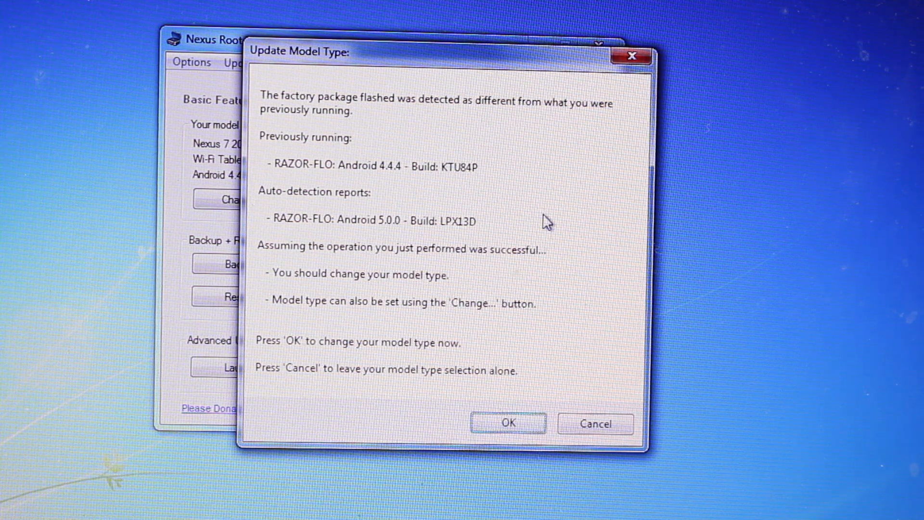
mouse_move(381, 191)
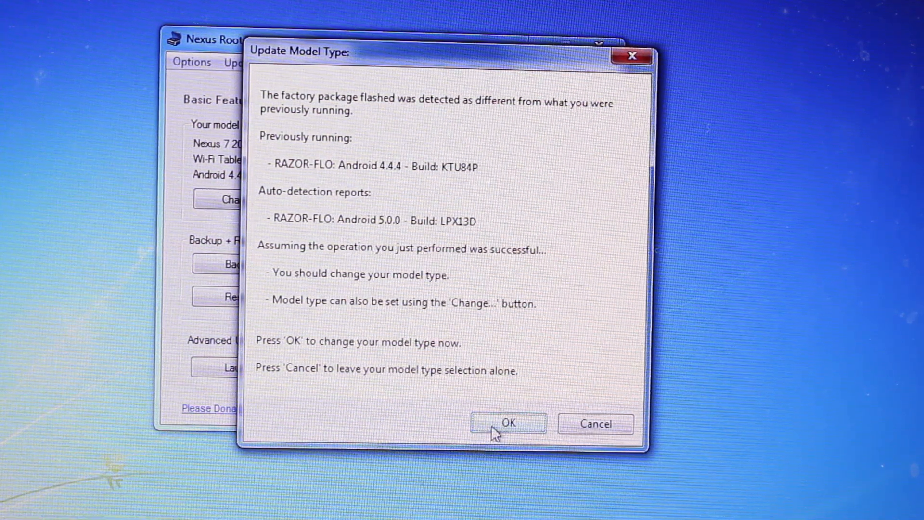
Accept updating the model type to the detected Android 5.0.0 LPX13D build.
click(507, 423)
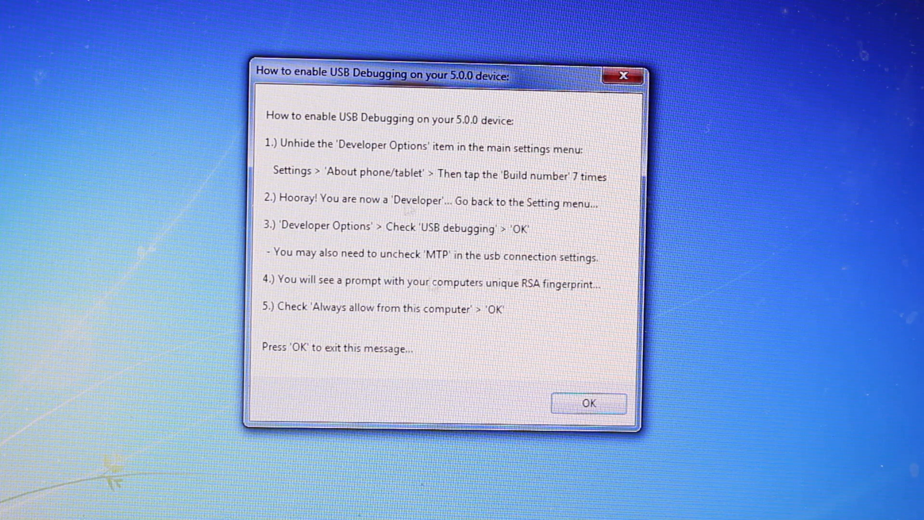
Dismiss the USB debugging instructions and the factory reset notice.
click(588, 404)
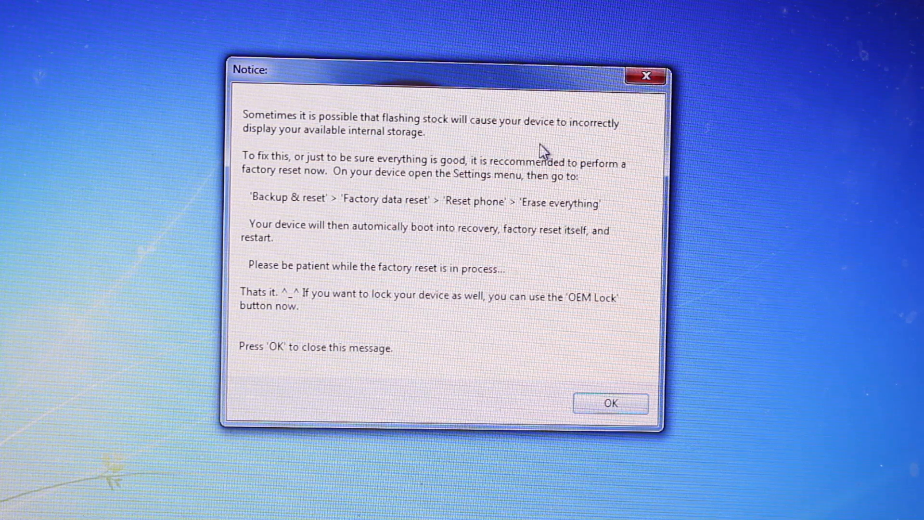
mouse_move(466, 195)
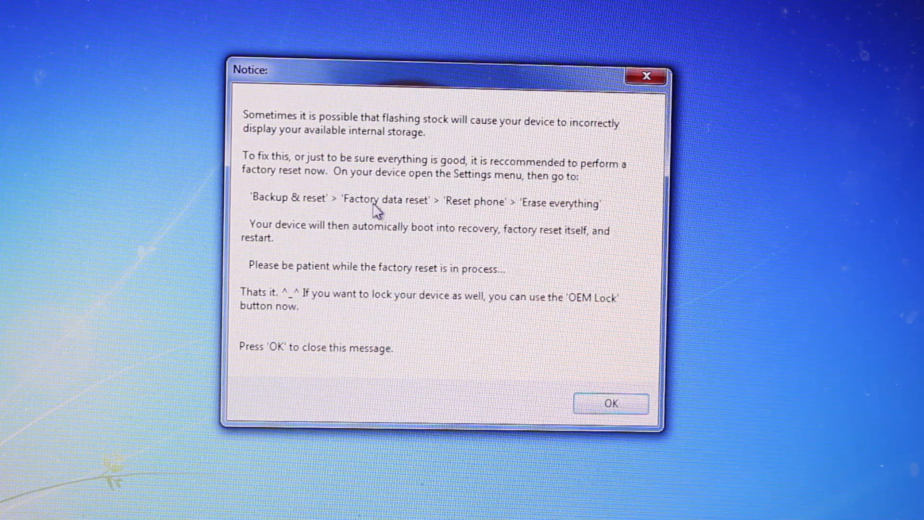
mouse_move(583, 218)
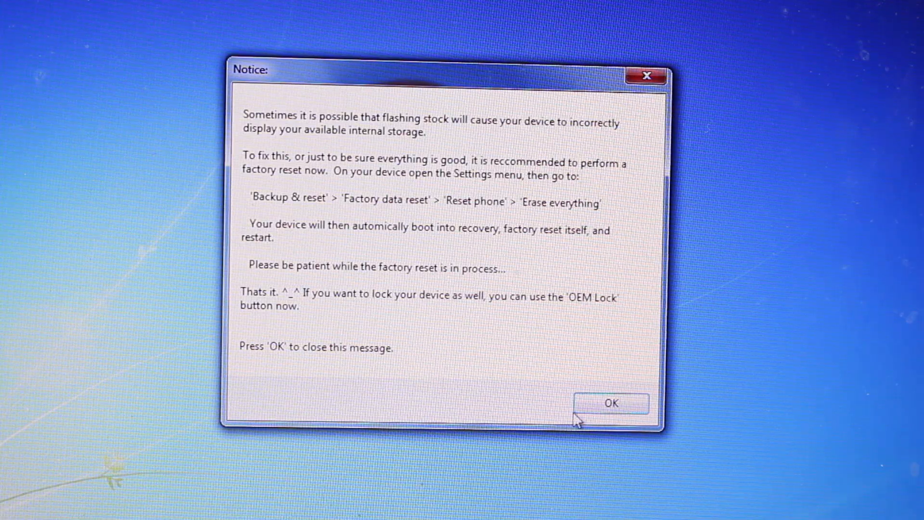
click(611, 404)
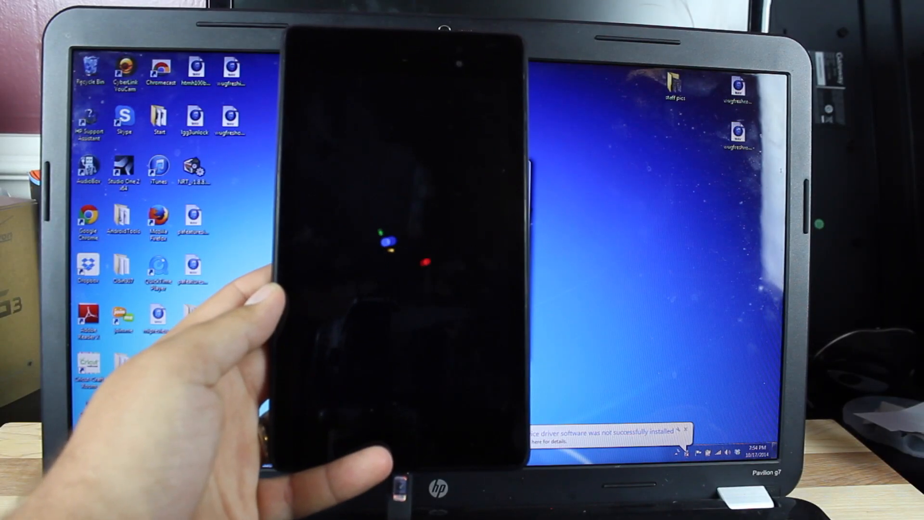